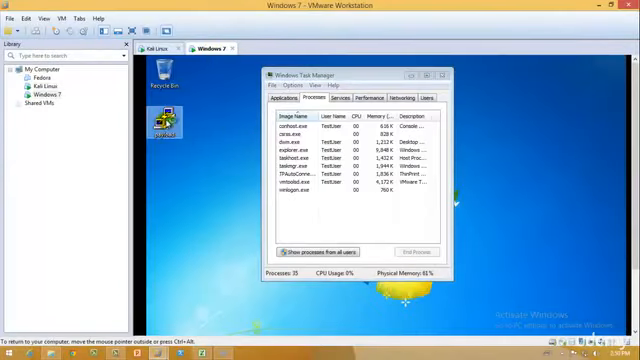
Step: Switch between the Kali and Windows 7 machines and select a running process in Task Manager
left_click(152, 48)
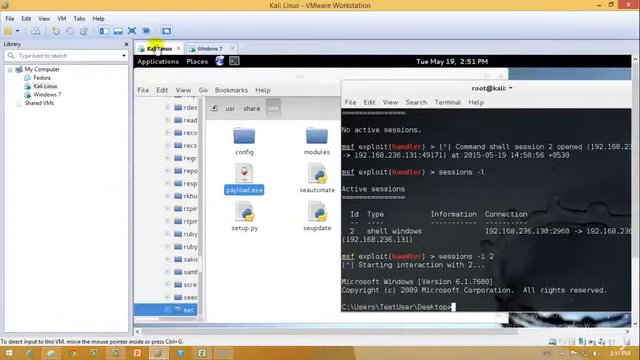
left_click(208, 52)
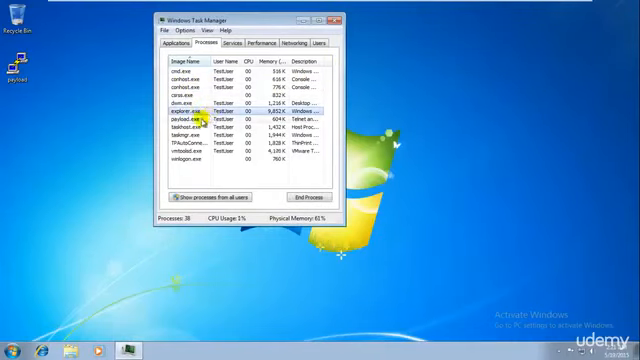
left_click(180, 122)
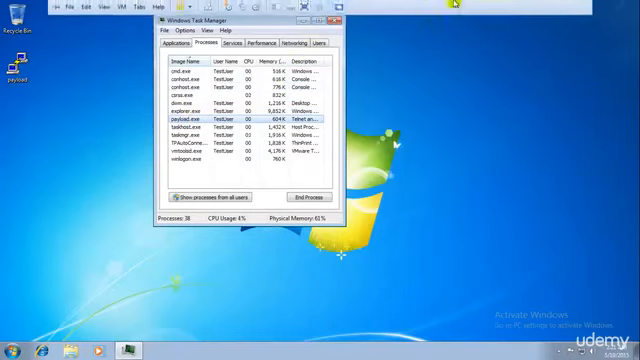
left_click(196, 110)
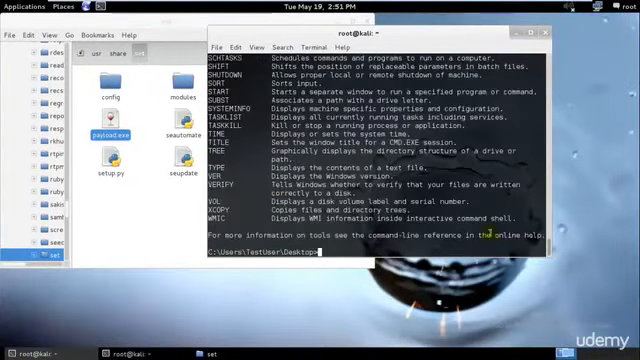
scroll("up", 3)
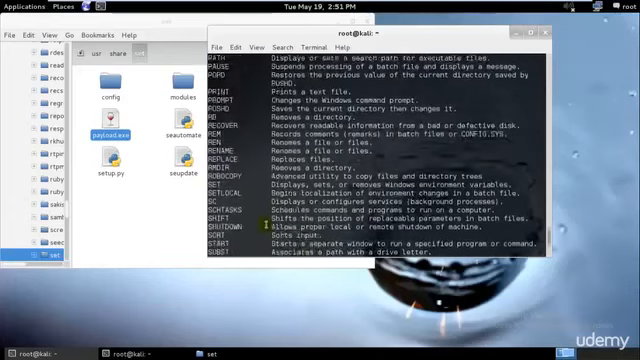
scroll("up", 3)
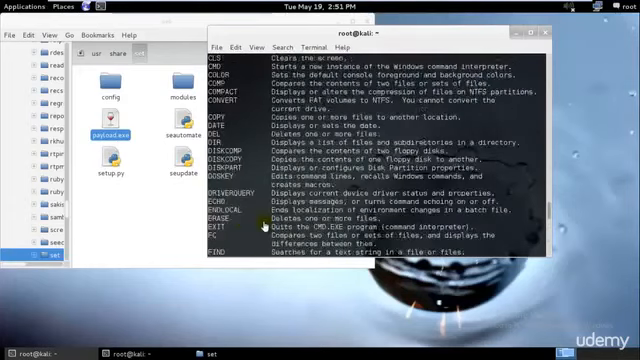
scroll("down", 3)
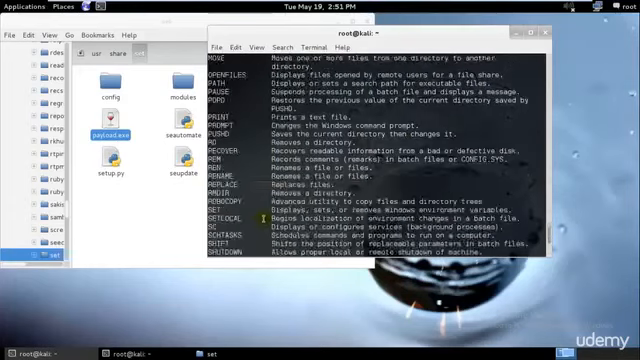
scroll("down", 3)
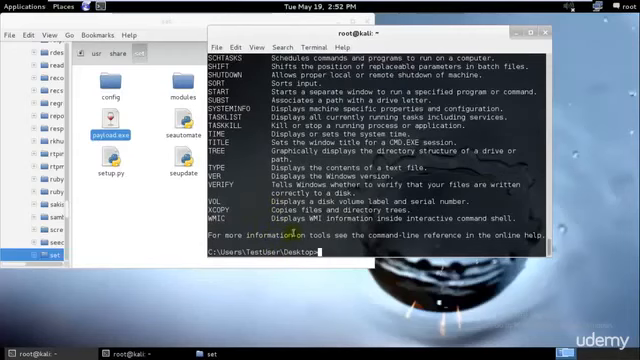
scroll("up", 3)
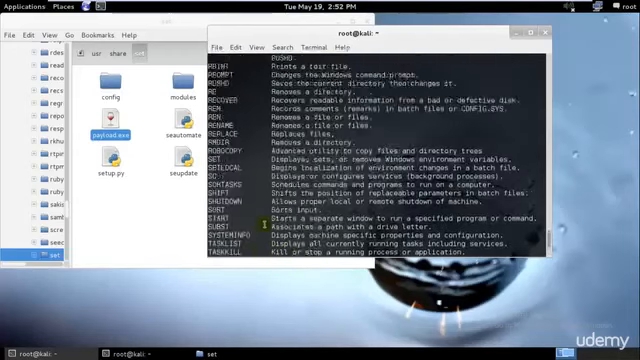
scroll("up", 3)
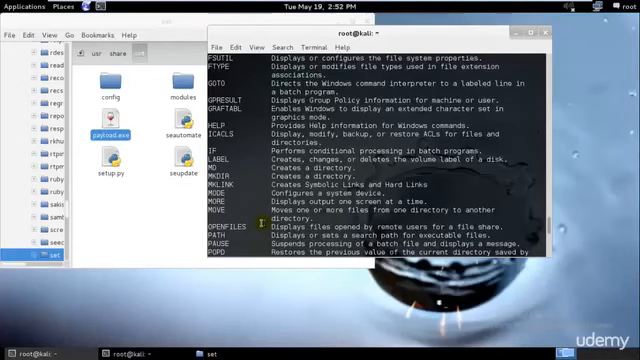
scroll("up", 3)
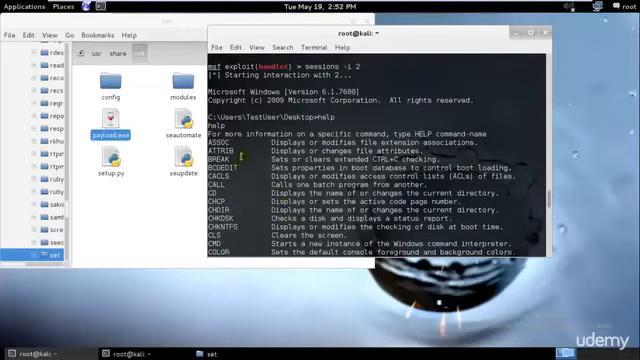
scroll("down", 3)
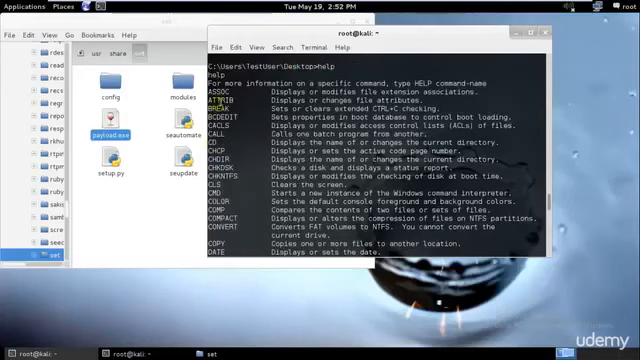
scroll("down", 3)
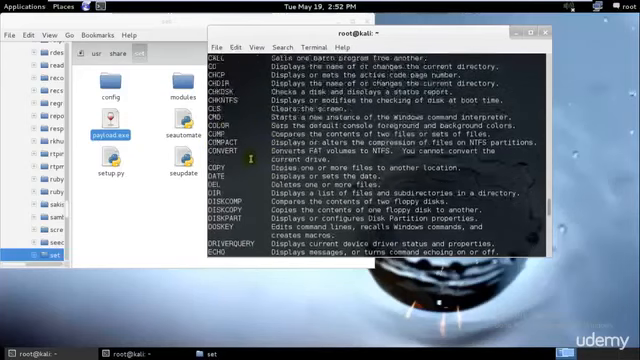
scroll("down", 3)
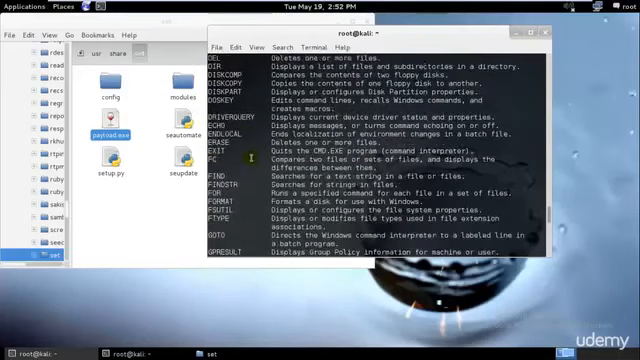
scroll("down", 3)
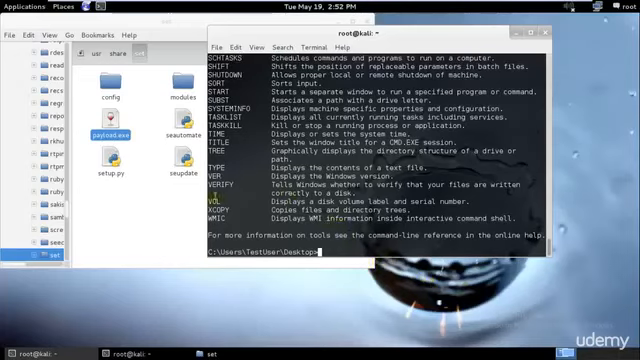
scroll("up", 3)
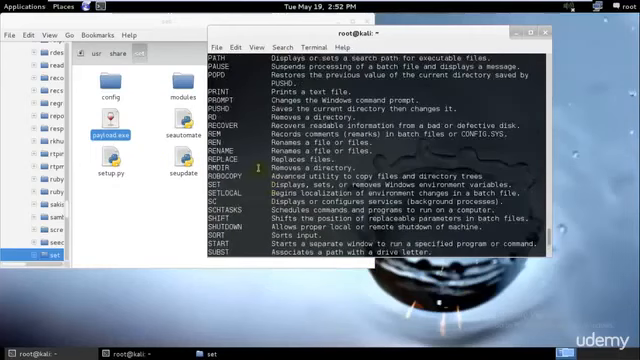
scroll("up", 3)
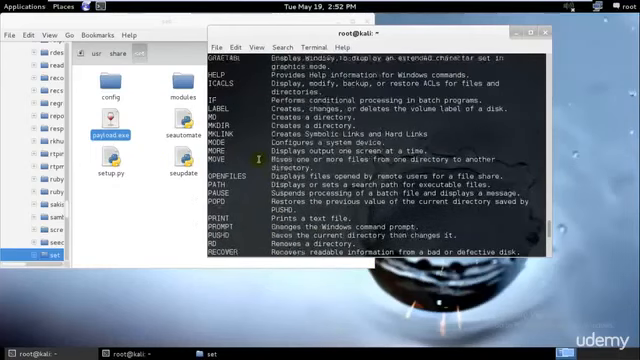
scroll("down", 3)
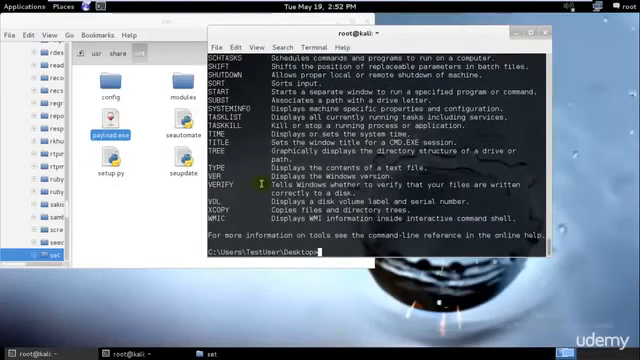
Step: Run mkdir at the remote Windows shell prompt to create a folder
type("mkdir Mr.S")
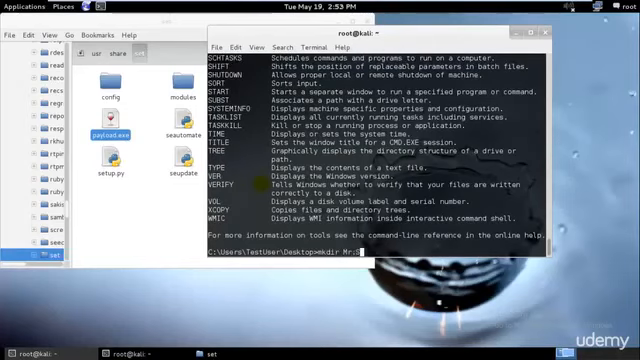
key("Return")
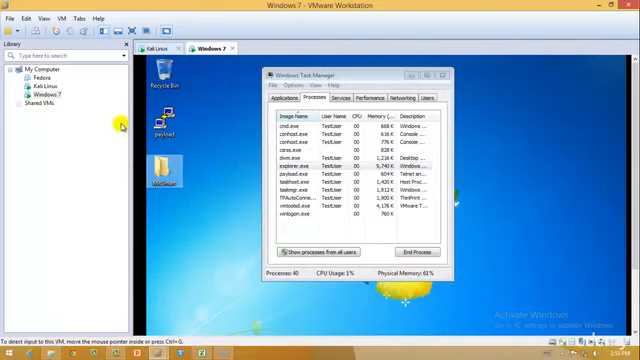
Step: On Windows 7, retry then cancel the File In Use warning blamed on the Telnet/Rlogin client
left_click(164, 124)
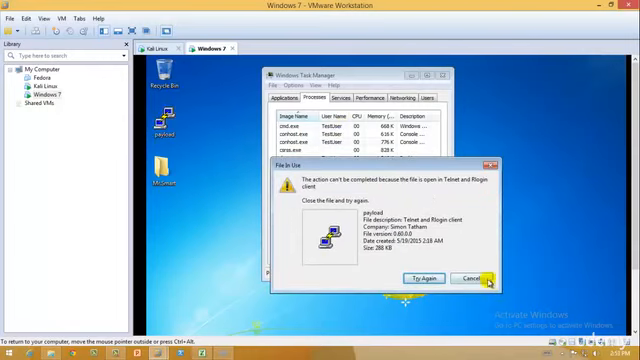
left_click(480, 278)
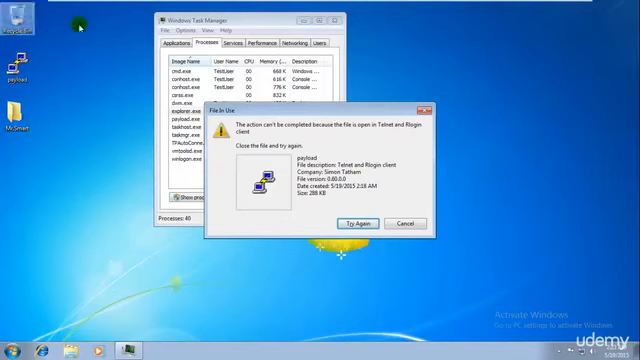
left_click(402, 224)
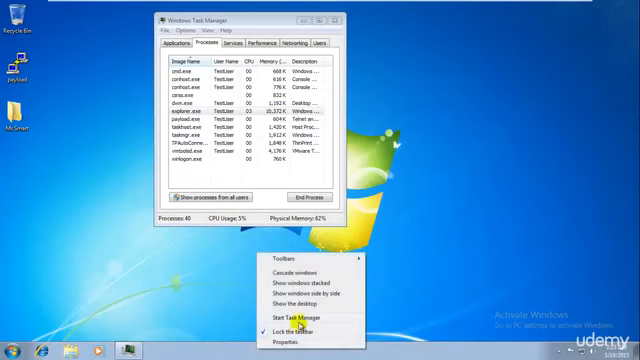
left_click(298, 314)
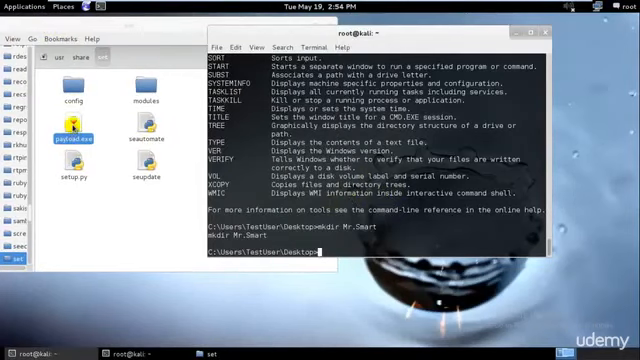
Step: Scroll through the Kali terminal output around the Mr.Smart folder command and switch machines
scroll("up", 3)
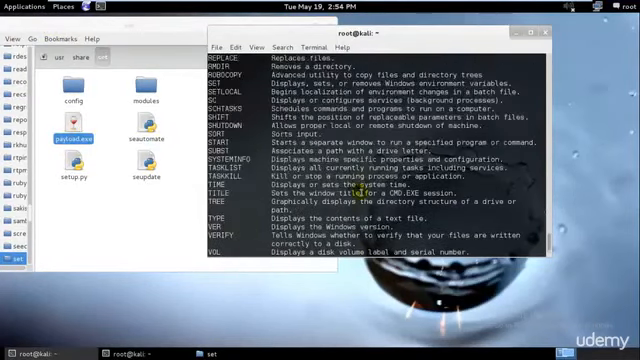
scroll("up", 3)
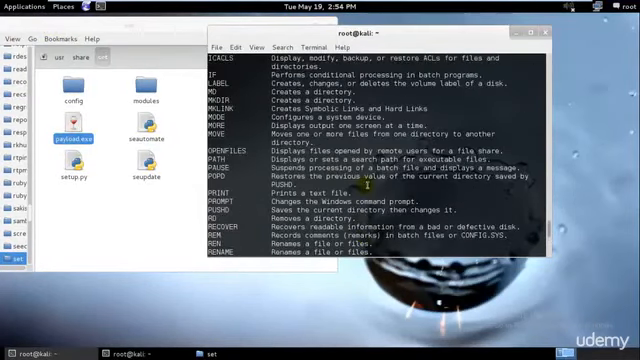
scroll("up", 3)
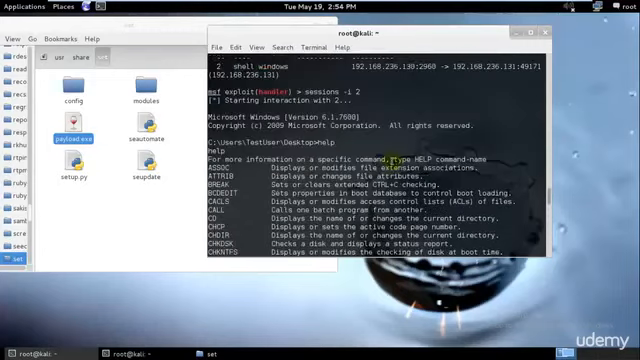
scroll("down", 3)
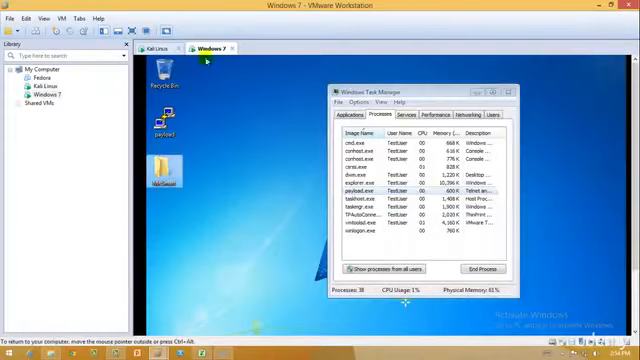
left_click(158, 48)
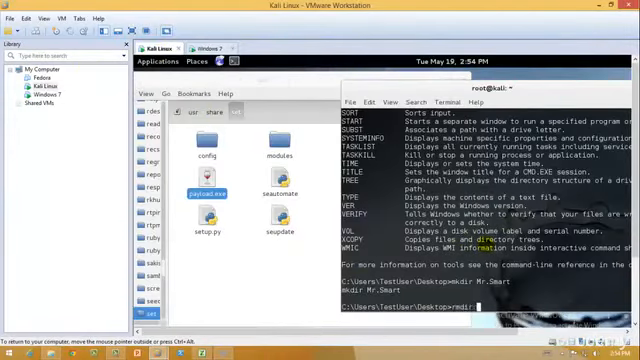
Step: Enter 'Mr.' as the start of the folder name in the shell
type("Mr.")
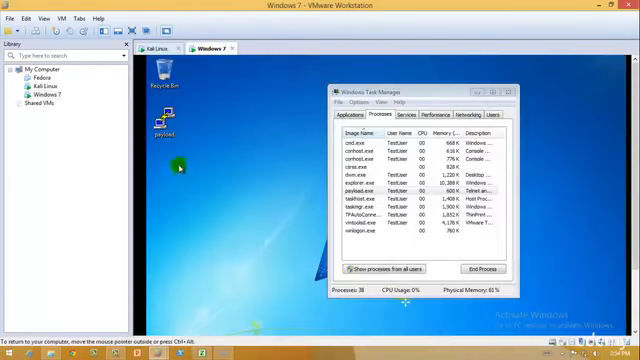
Step: Return to the Kali machine and review the earlier help output in the remote shell
left_click(154, 48)
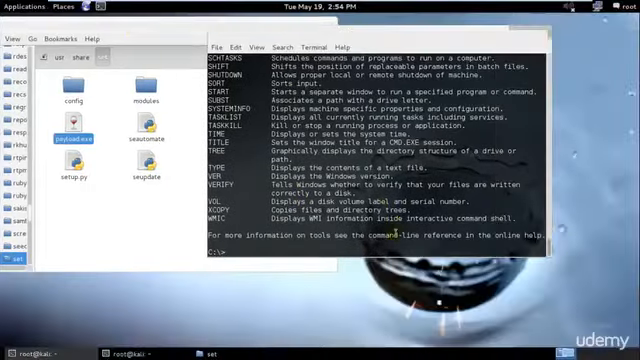
scroll("up", 3)
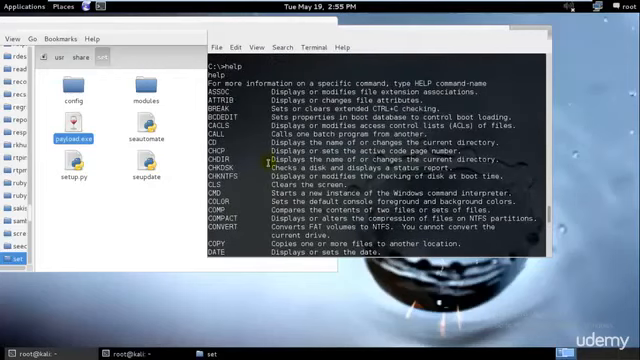
scroll("down", 3)
type("chdir")
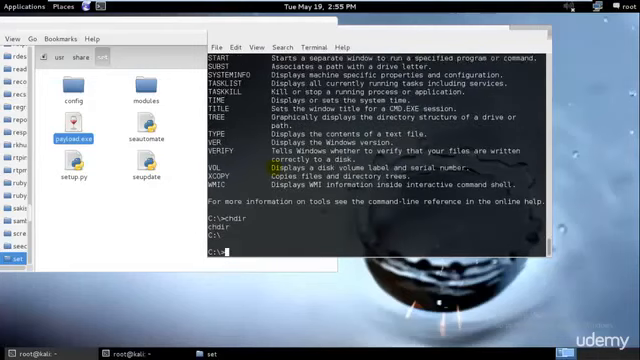
scroll("up", 3)
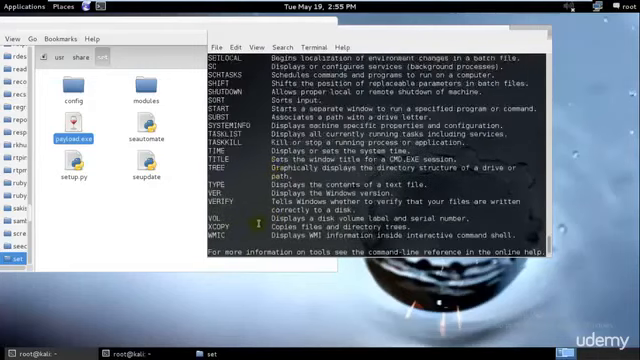
scroll("up", 3)
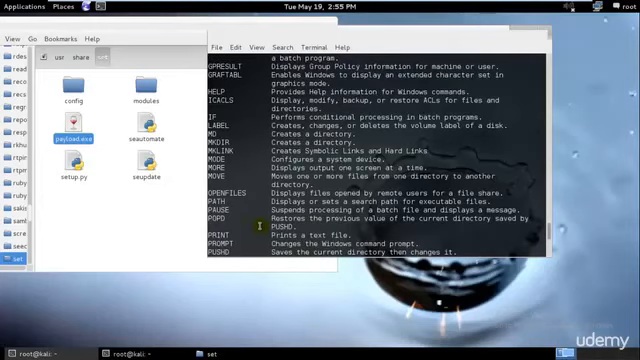
scroll("down", 3)
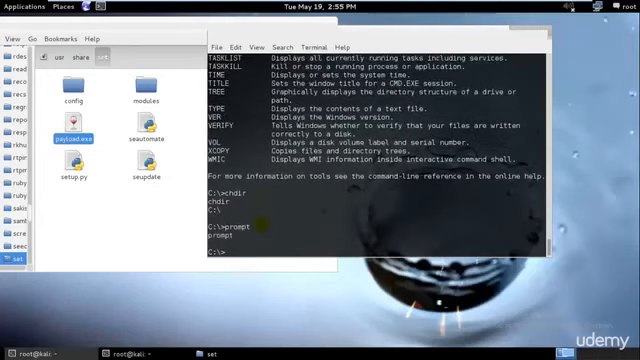
scroll("up", 3)
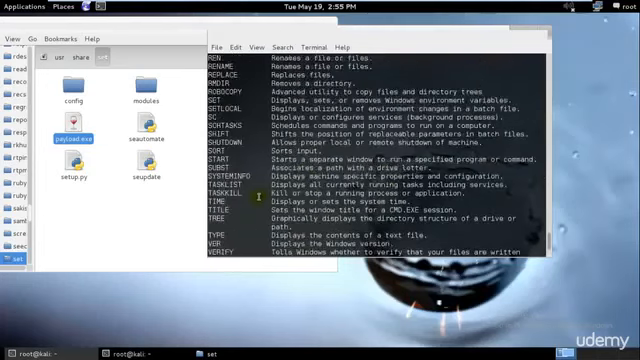
Step: Scroll through the C: drive root directory listing in the remote Windows shell
scroll("up", 3)
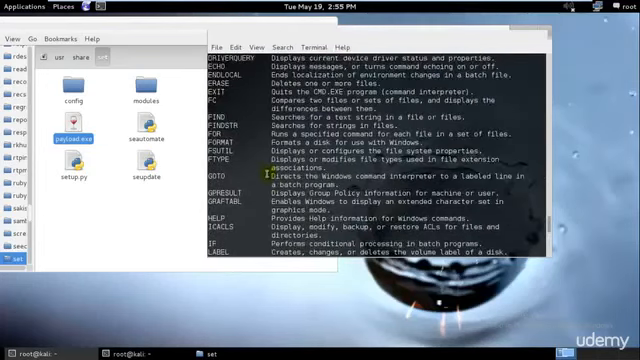
scroll("up", 3)
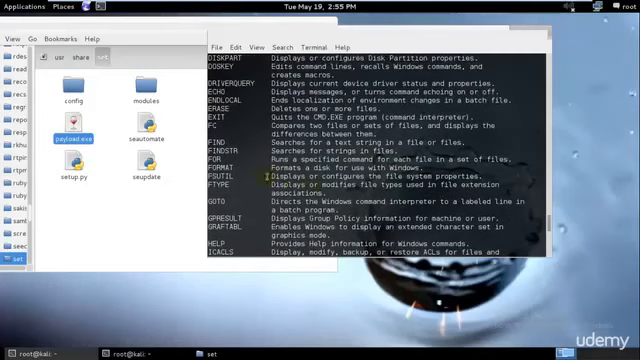
scroll("up", 3)
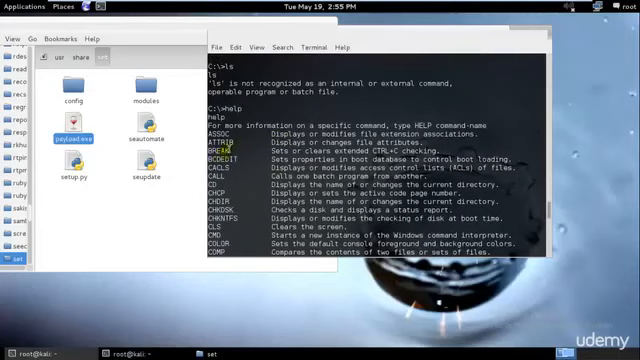
scroll("down", 3)
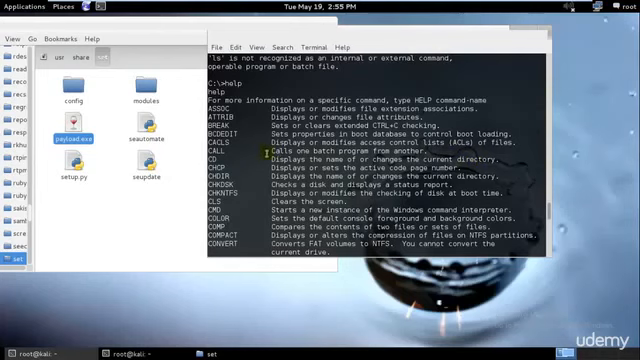
scroll("down", 3)
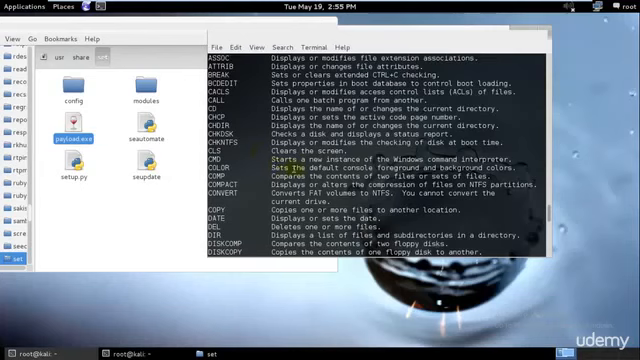
scroll("down", 3)
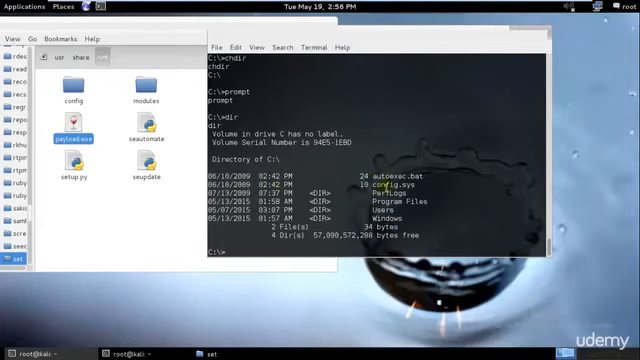
Step: Move the shell into C:\Windows\System32 with cd and list its files with dir
type("d Windows")
type("^[[A^[[A")
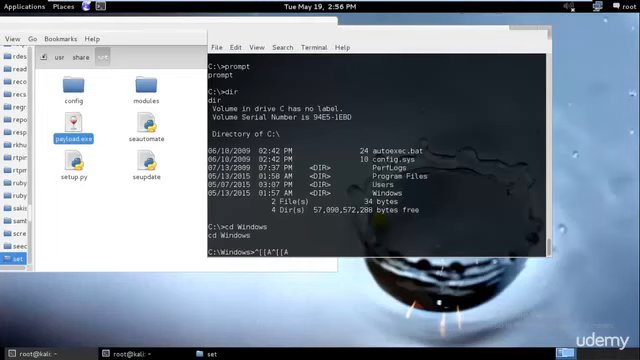
type("dir")
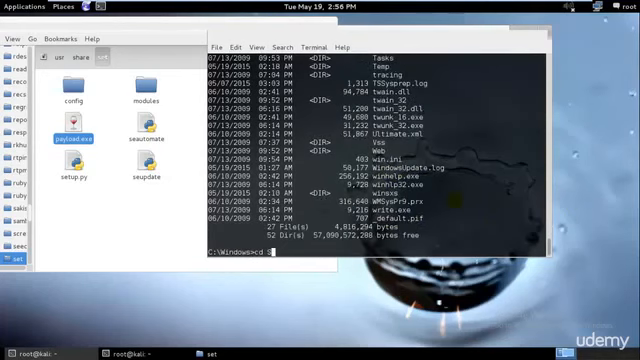
type("ystem32")
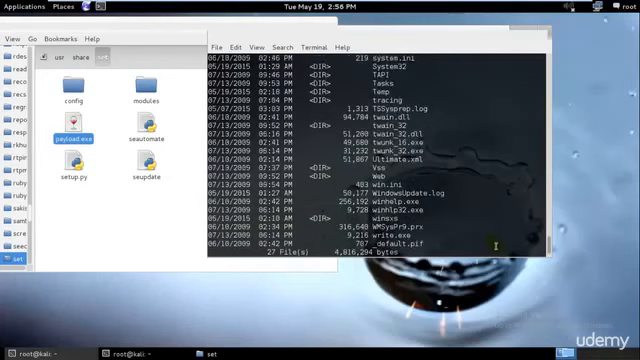
scroll("up", 3)
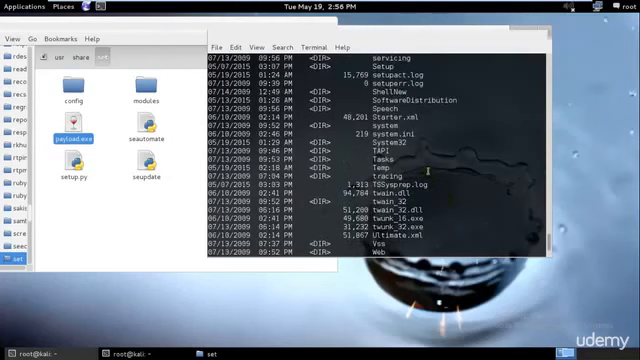
scroll("down", 3)
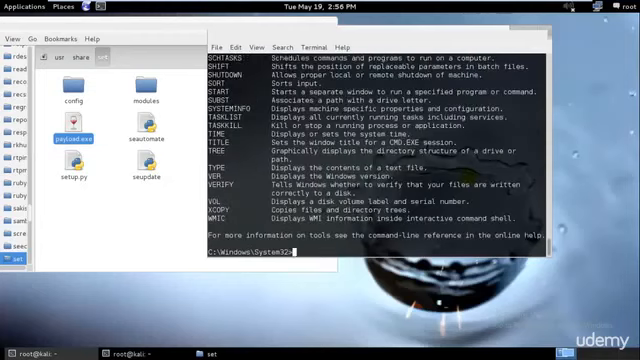
Step: Scroll up and down through the command help output in the remote shell
scroll("up", 3)
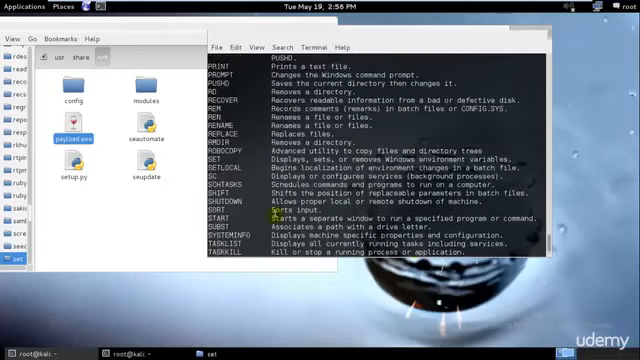
scroll("up", 3)
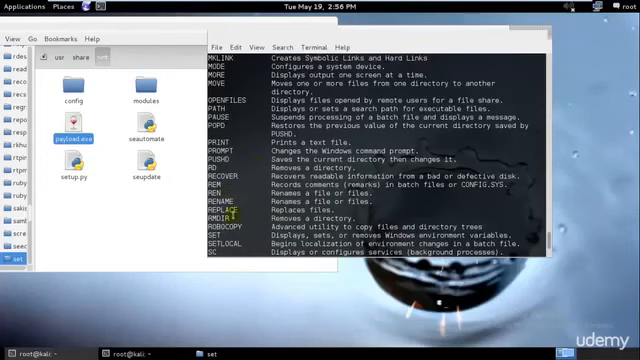
scroll("down", 3)
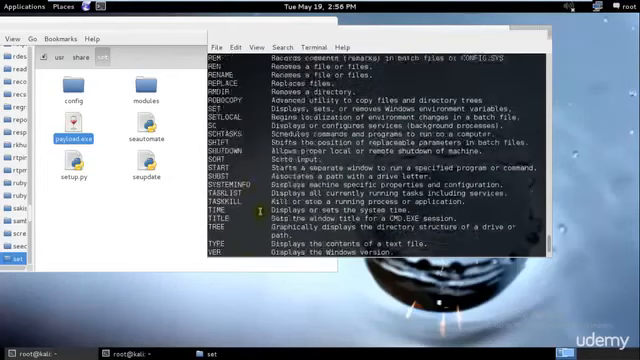
scroll("down", 3)
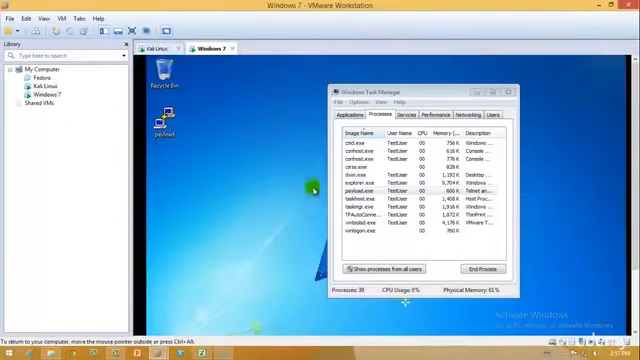
Step: Return to the Kali machine and review the Windows command help list in the shell
left_click(154, 48)
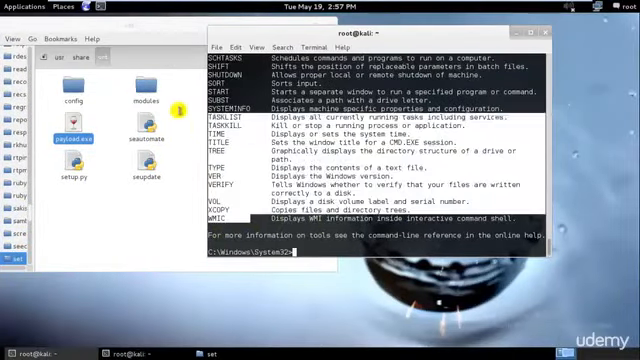
scroll("up", 3)
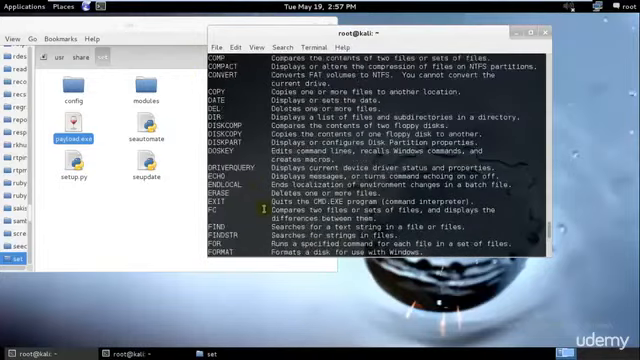
scroll("up", 3)
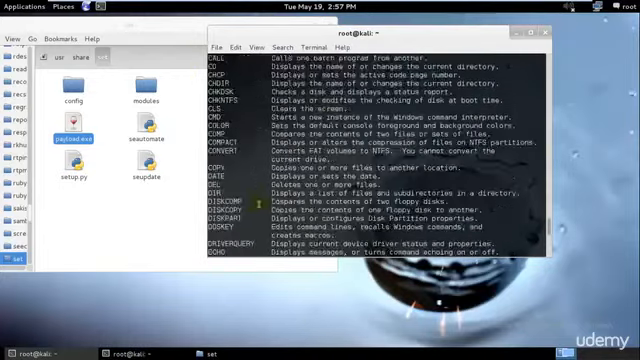
scroll("down", 3)
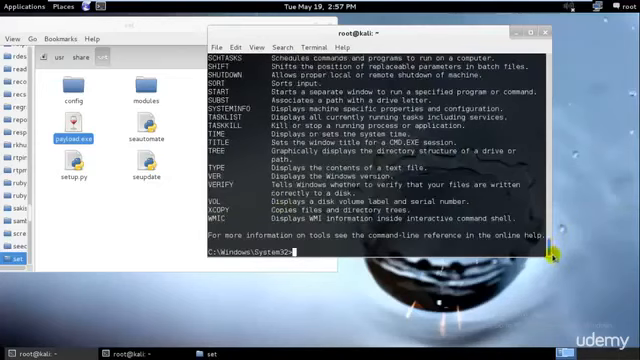